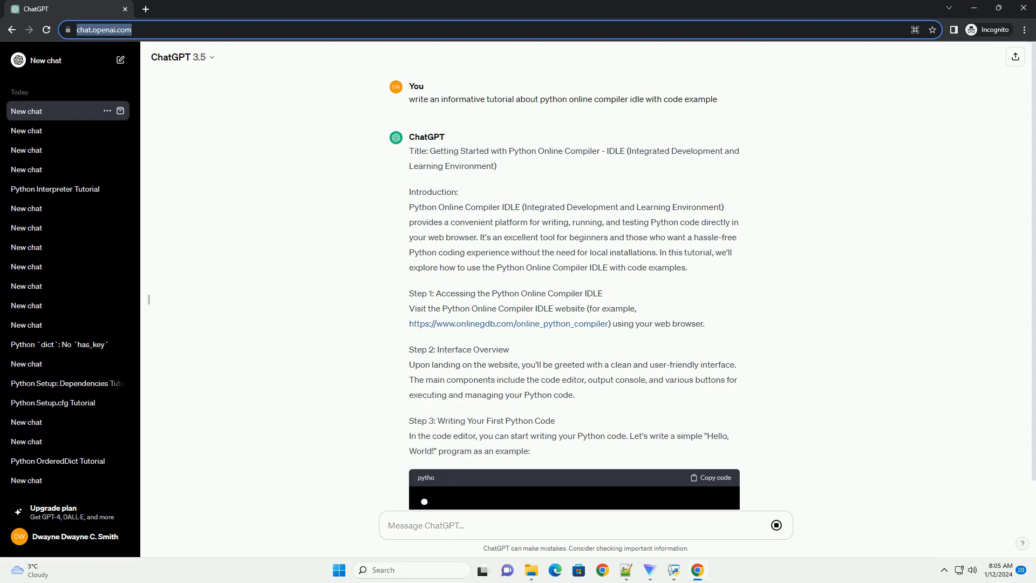
scroll(down, 3)
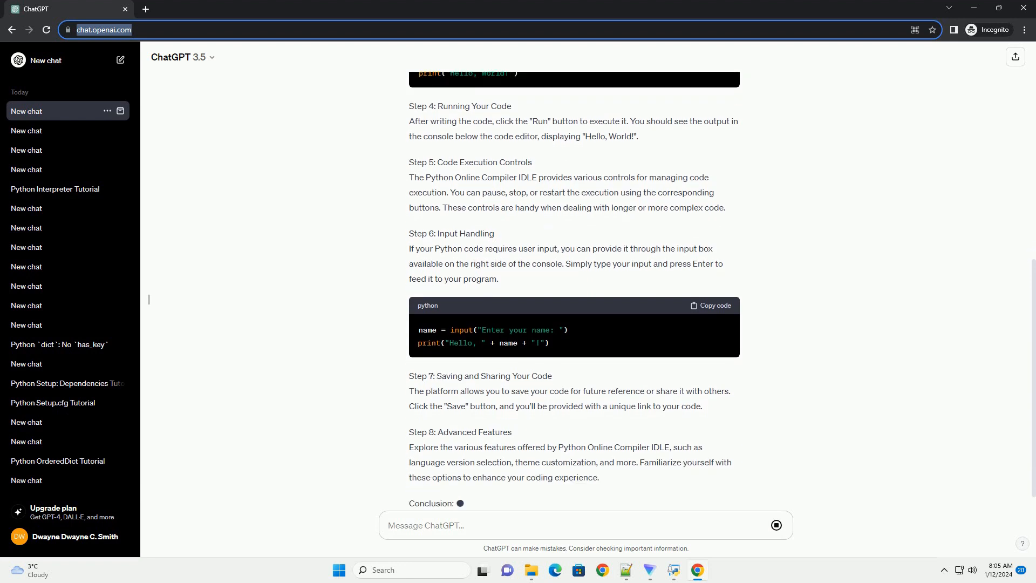